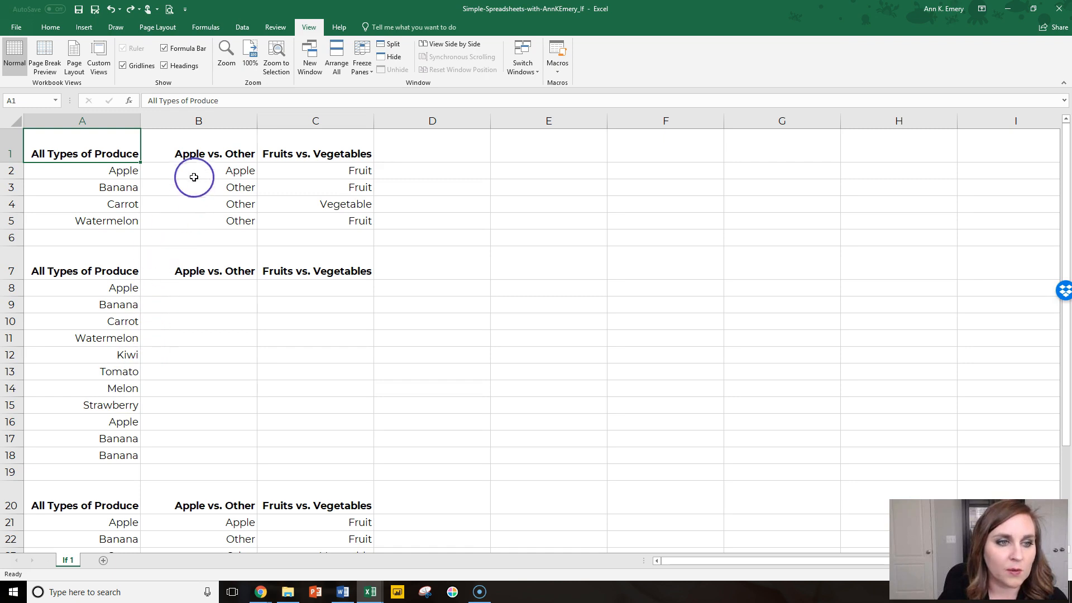
Review the sample formulas in B2 and C2 and clear the sample entries from B8:B9.
{"action": "left_click", "coordinate": [199, 169]}
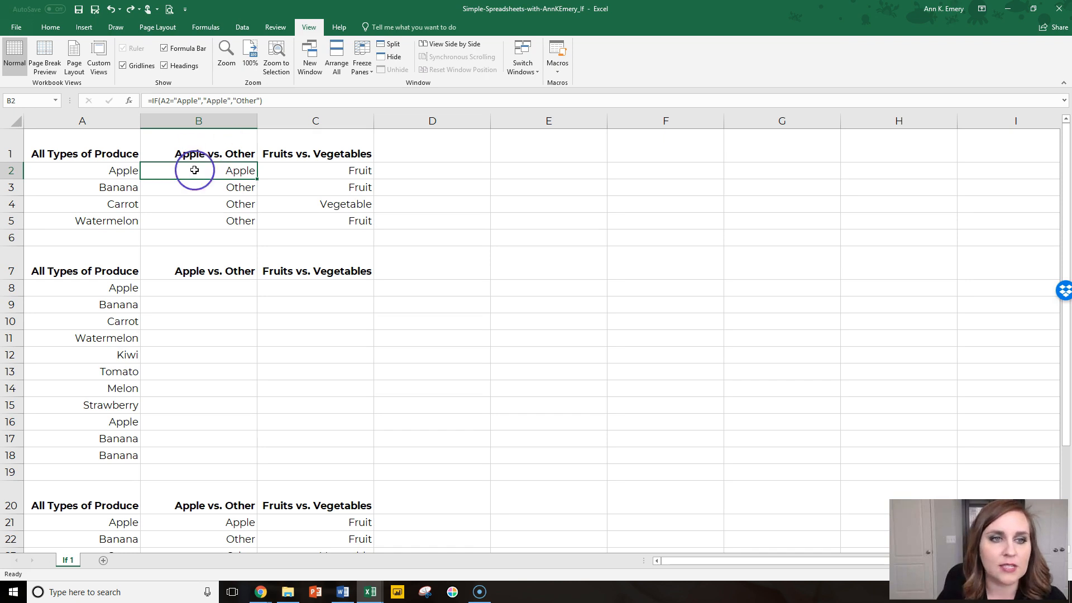
{"action": "mouse_move", "coordinate": [189, 214]}
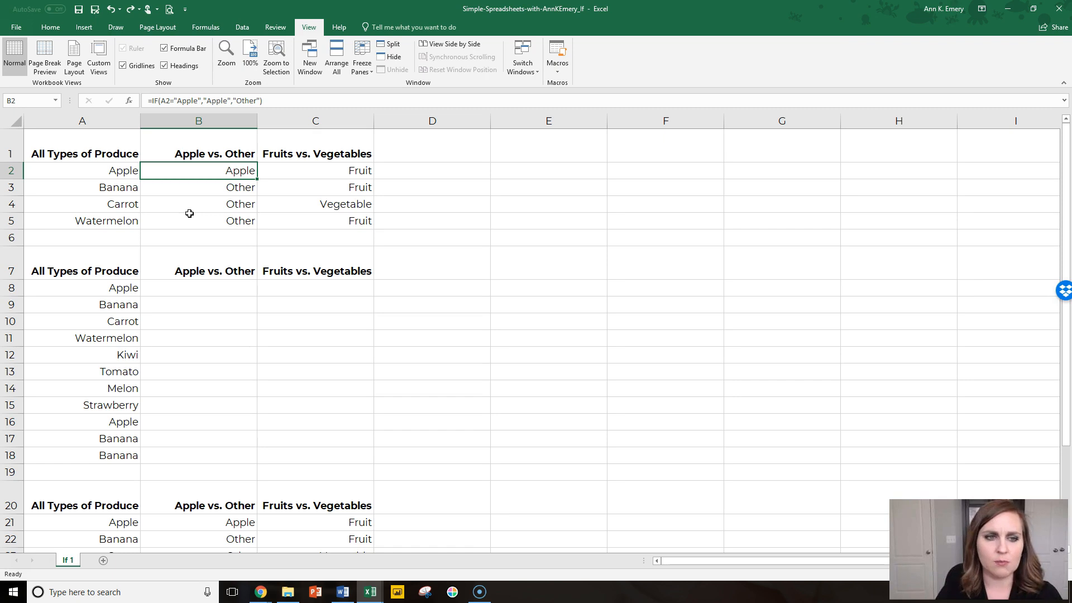
{"action": "left_click", "coordinate": [315, 170]}
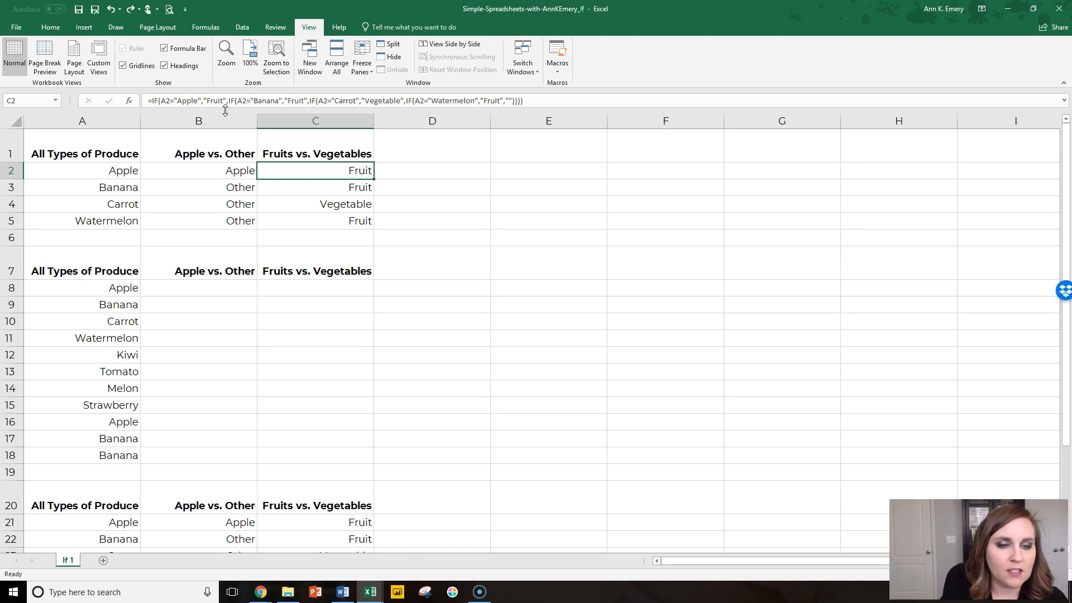
{"action": "scroll", "scroll_direction": "down", "scroll_amount": 3}
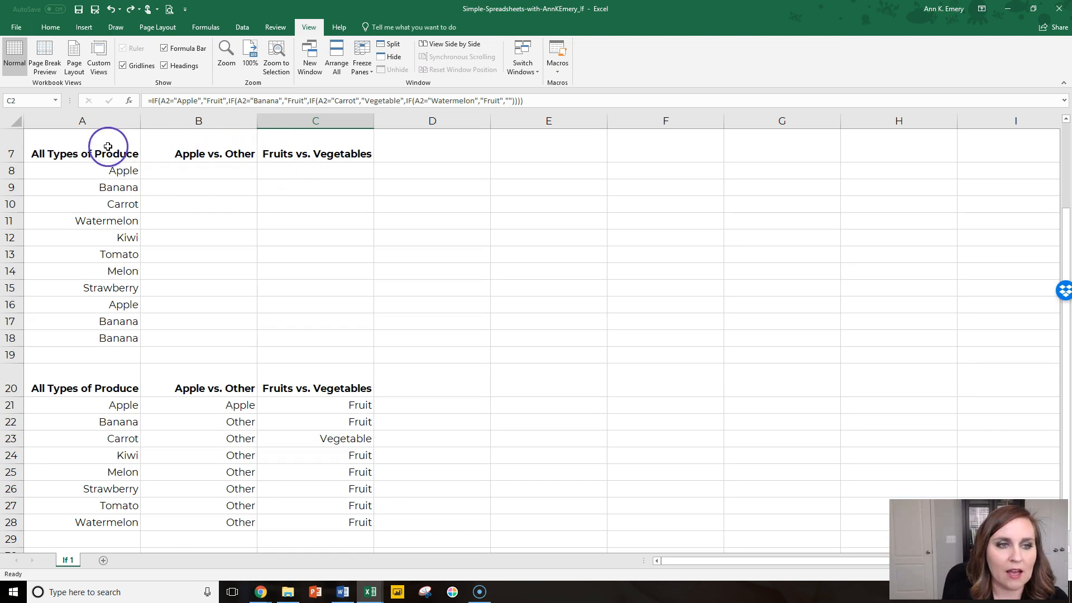
{"action": "mouse_move", "coordinate": [311, 193]}
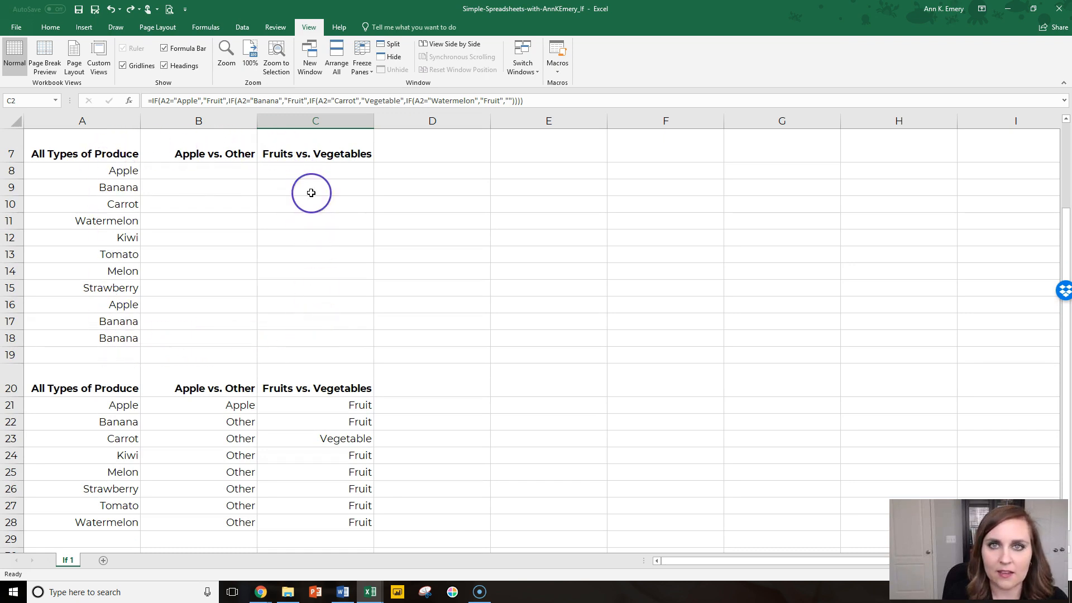
{"action": "mouse_move", "coordinate": [157, 316]}
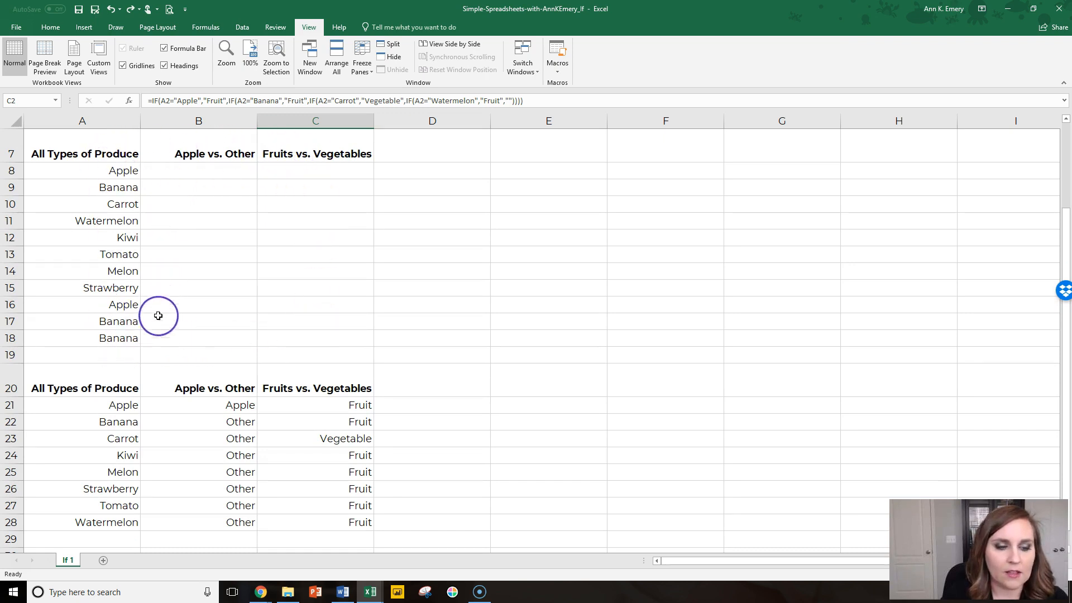
{"action": "mouse_move", "coordinate": [211, 531]}
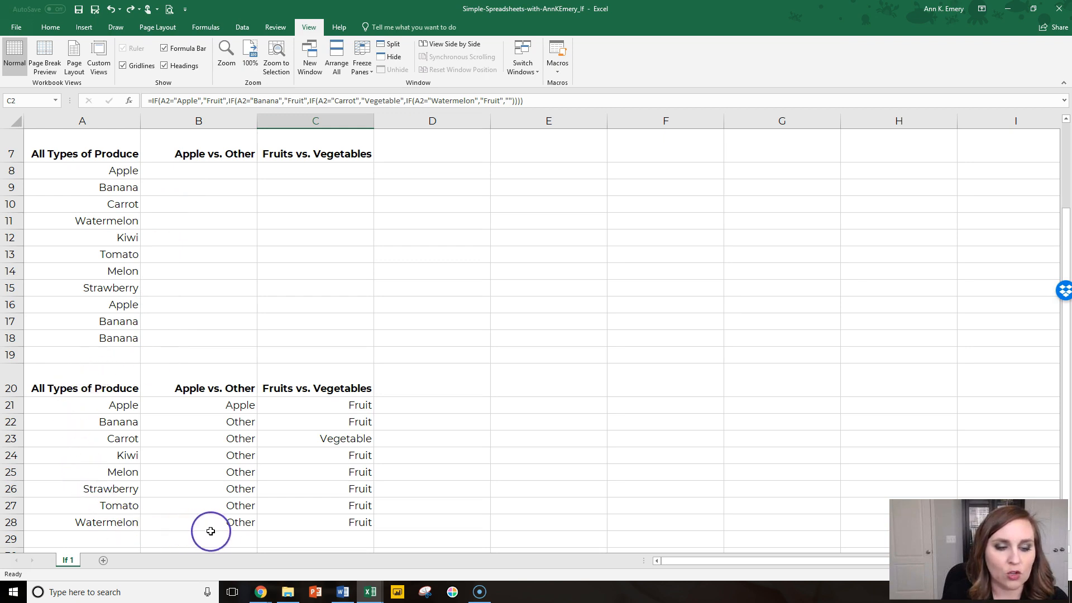
{"action": "mouse_move", "coordinate": [222, 374]}
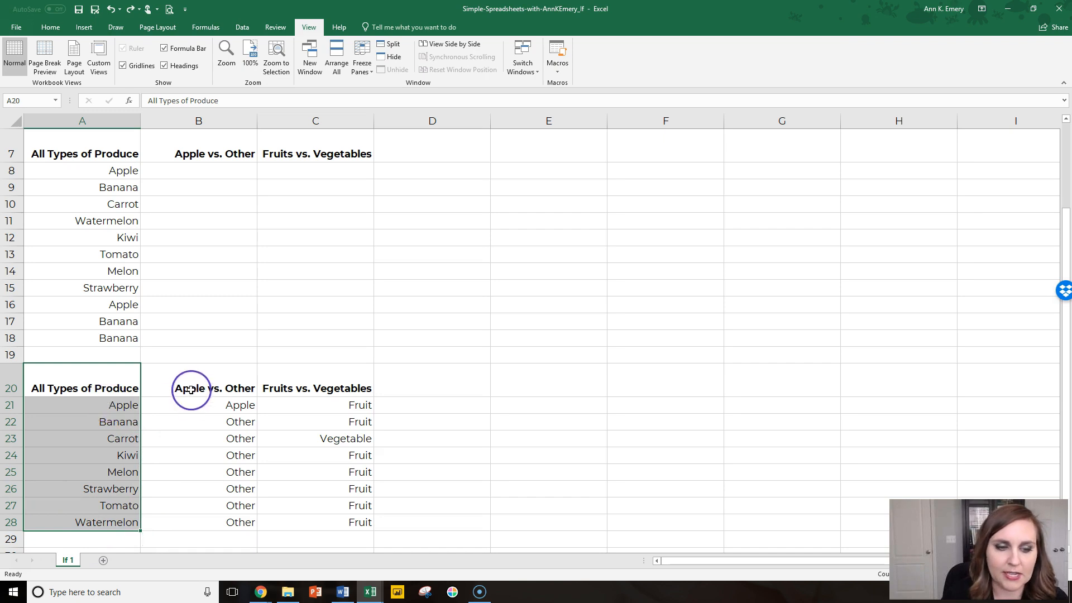
{"action": "left_click", "coordinate": [199, 387]}
{"action": "type", "text": "Oth"}
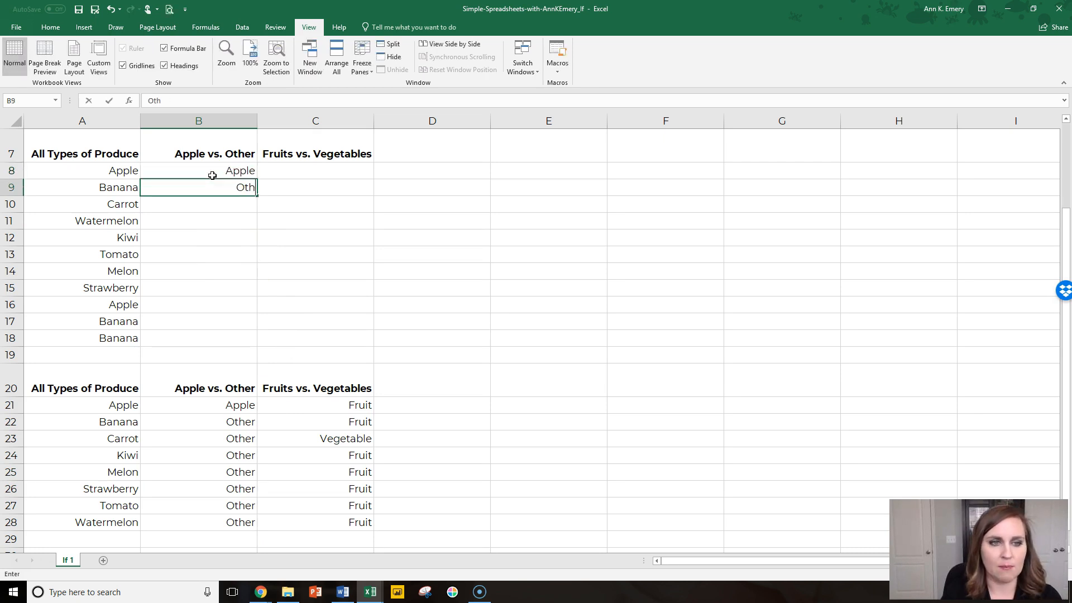
{"action": "key", "text": "enter"}
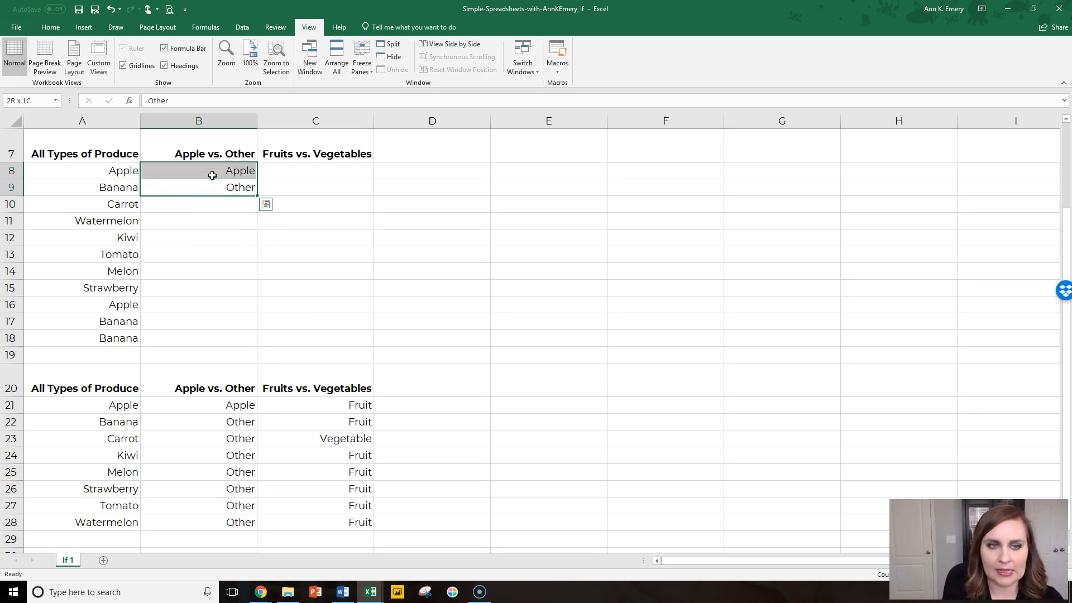
{"action": "key", "text": "Delete"}
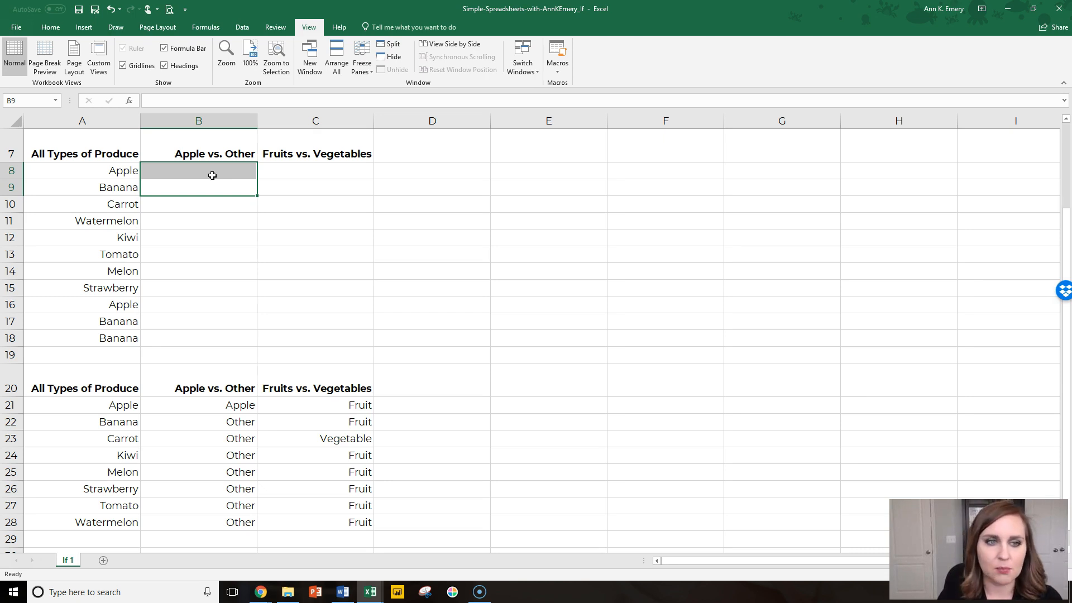
Enter =VLOOKUP(A8,$A$20:$C$28,2,FALSE) in B8 so it returns Apple.
{"action": "left_click", "coordinate": [199, 170]}
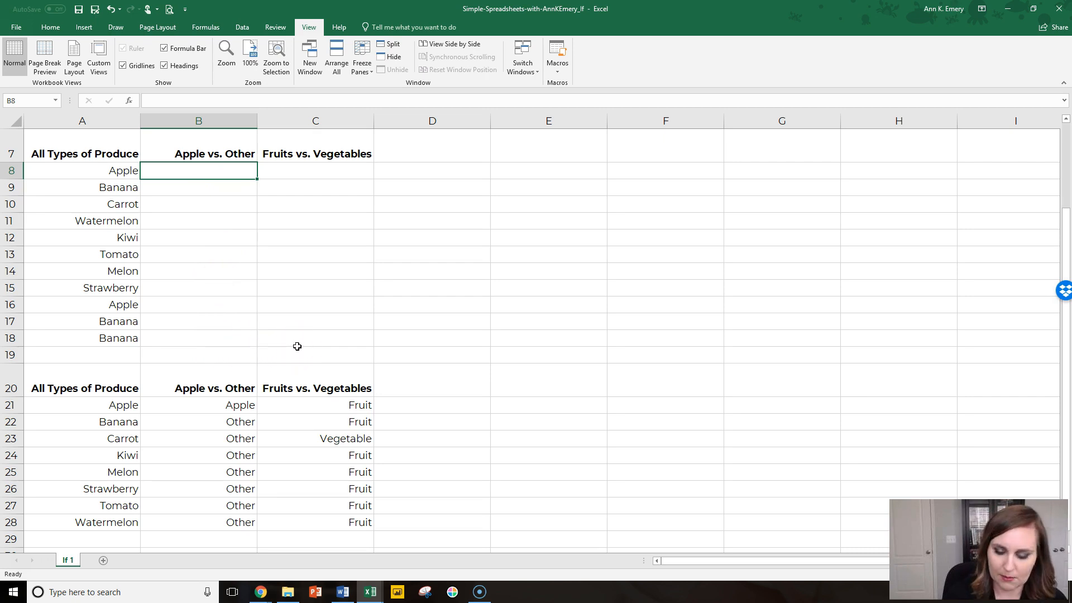
{"action": "type", "text": "=vlookup("}
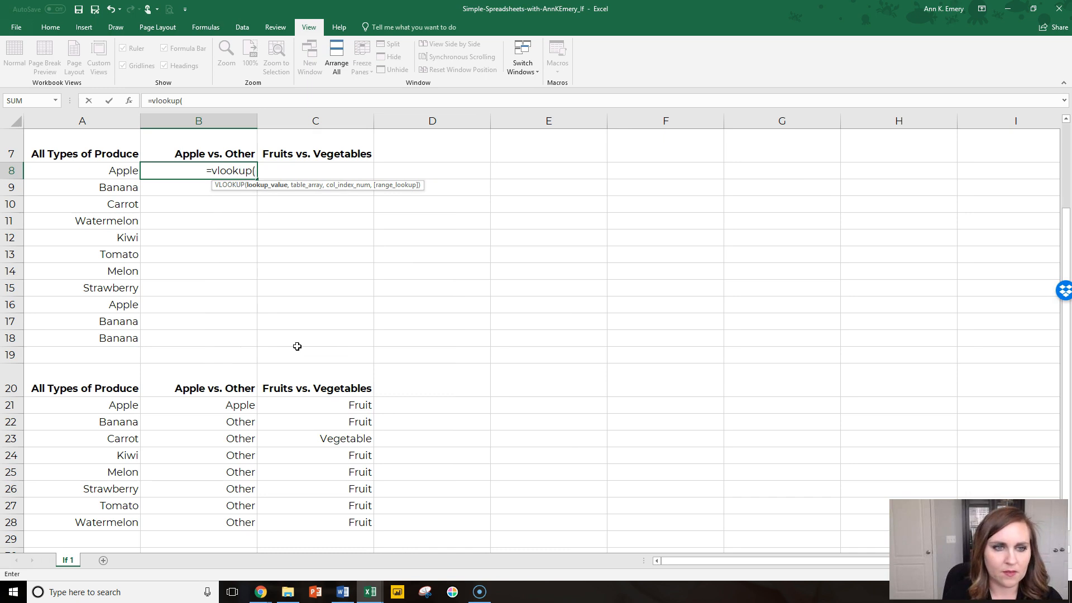
{"action": "left_click", "coordinate": [99, 169]}
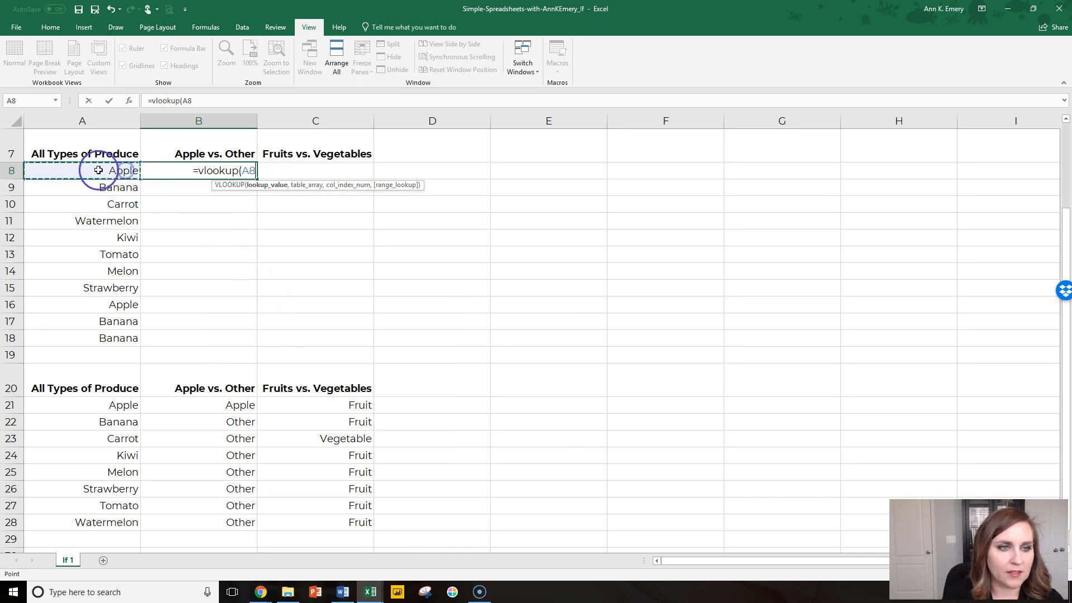
{"action": "mouse_move", "coordinate": [119, 172]}
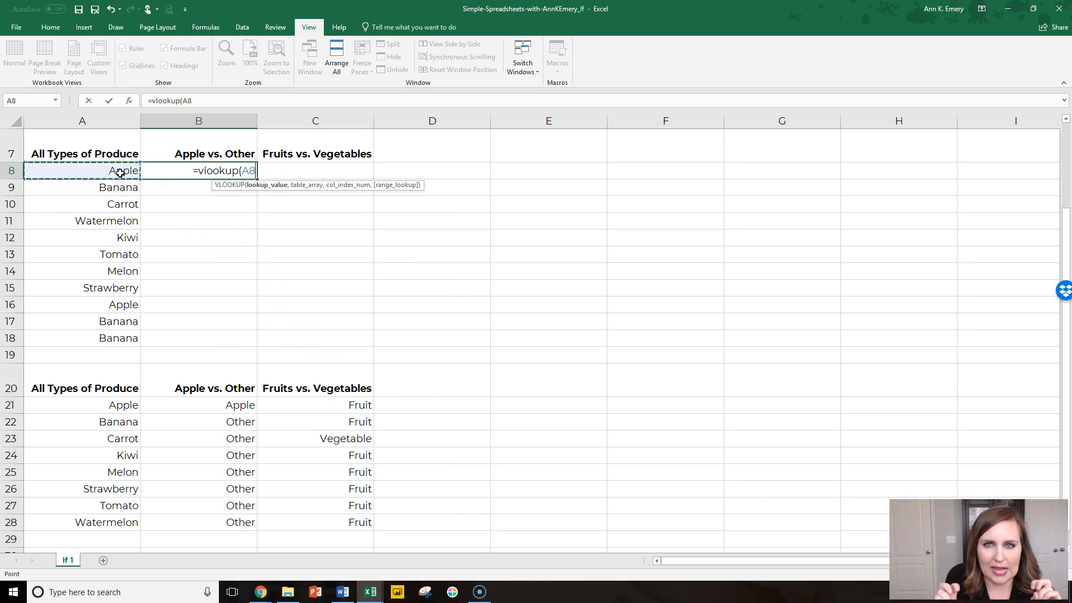
{"action": "type", "text": ",A20:C28"}
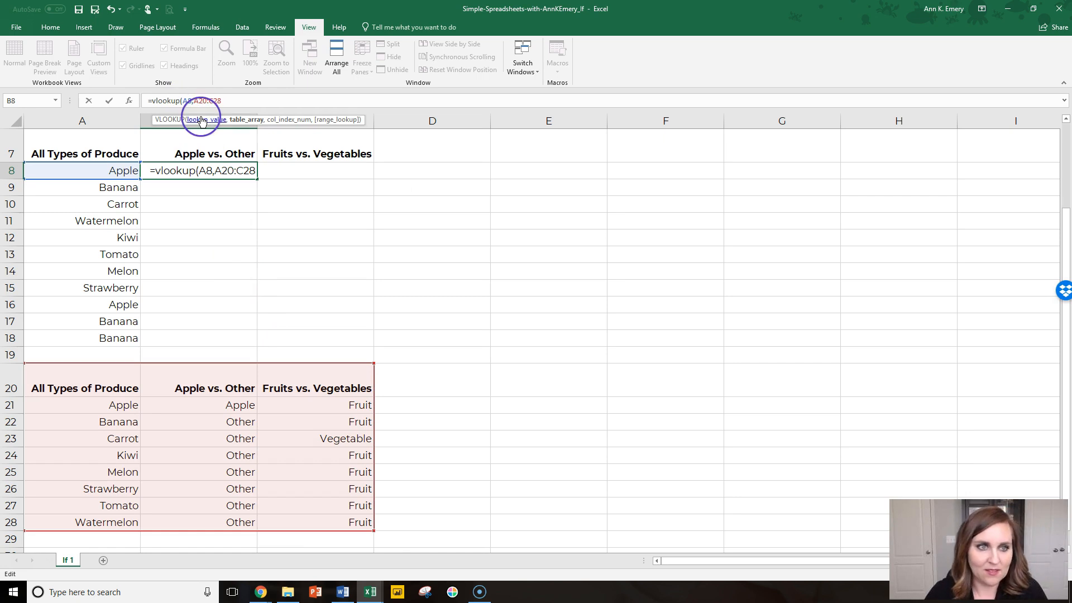
{"action": "key", "text": "f4"}
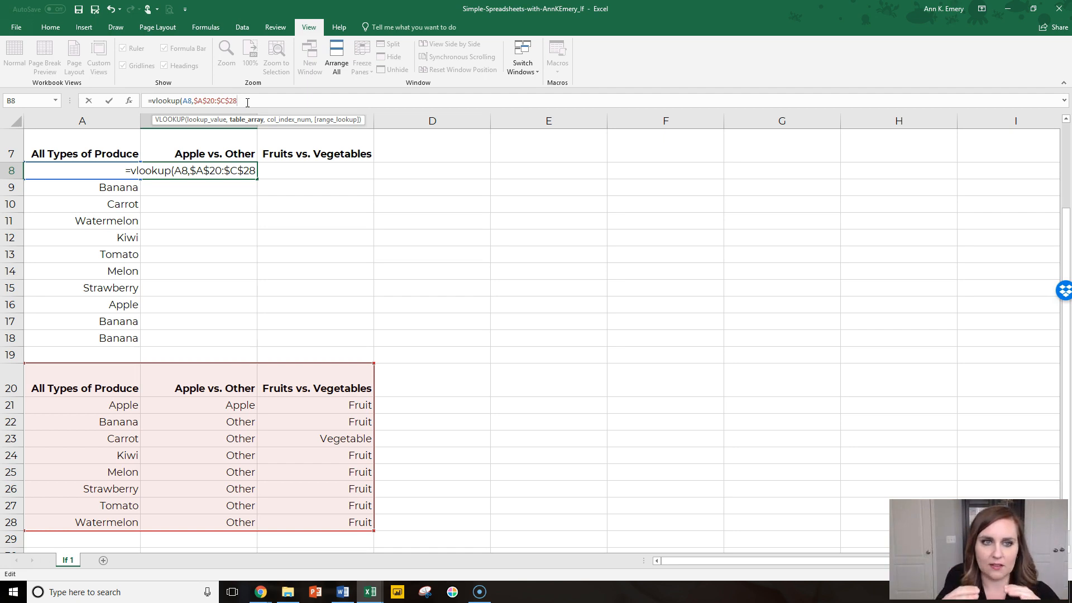
{"action": "type", "text": ","}
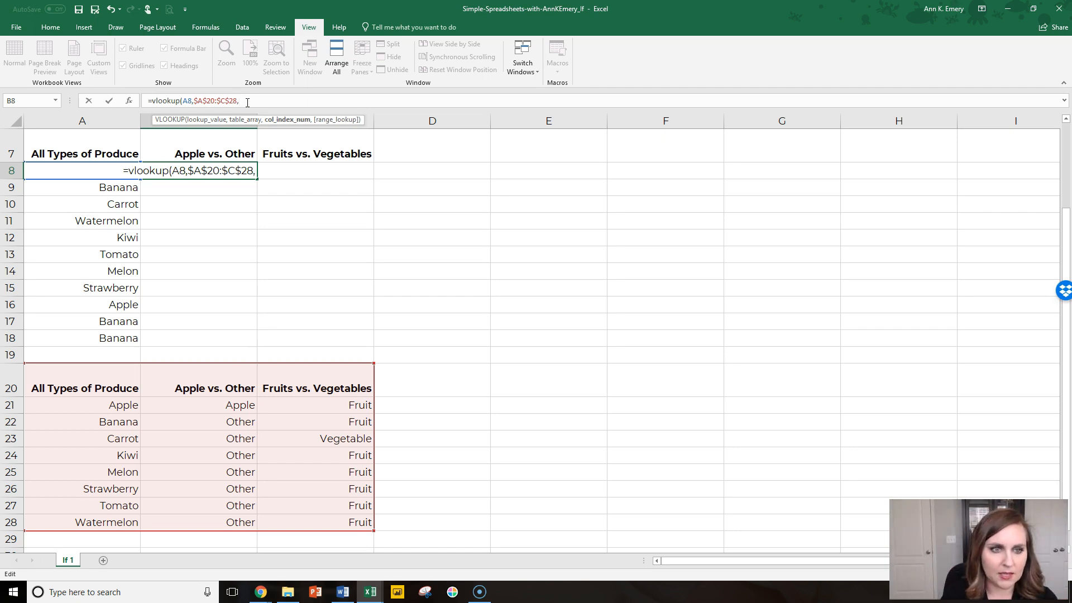
{"action": "mouse_move", "coordinate": [239, 208]}
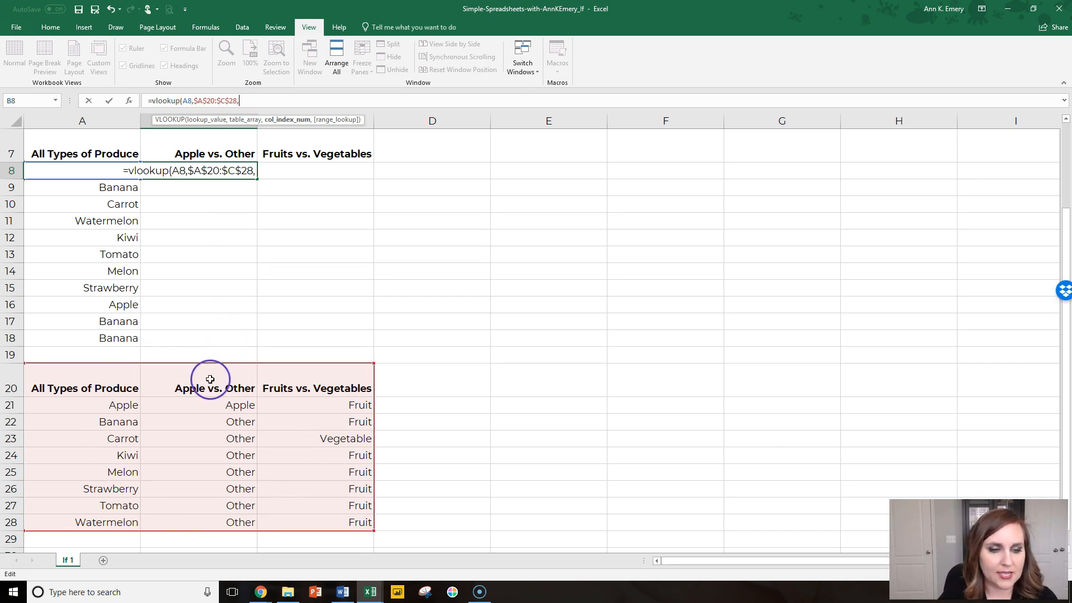
{"action": "type", "text": "2"}
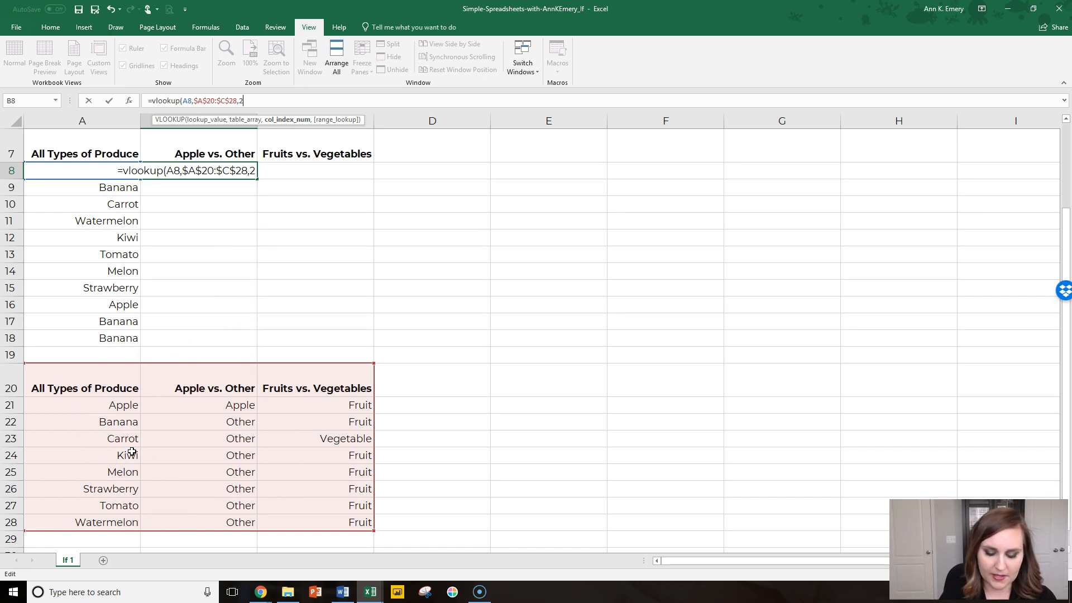
{"action": "type", "text": "f"}
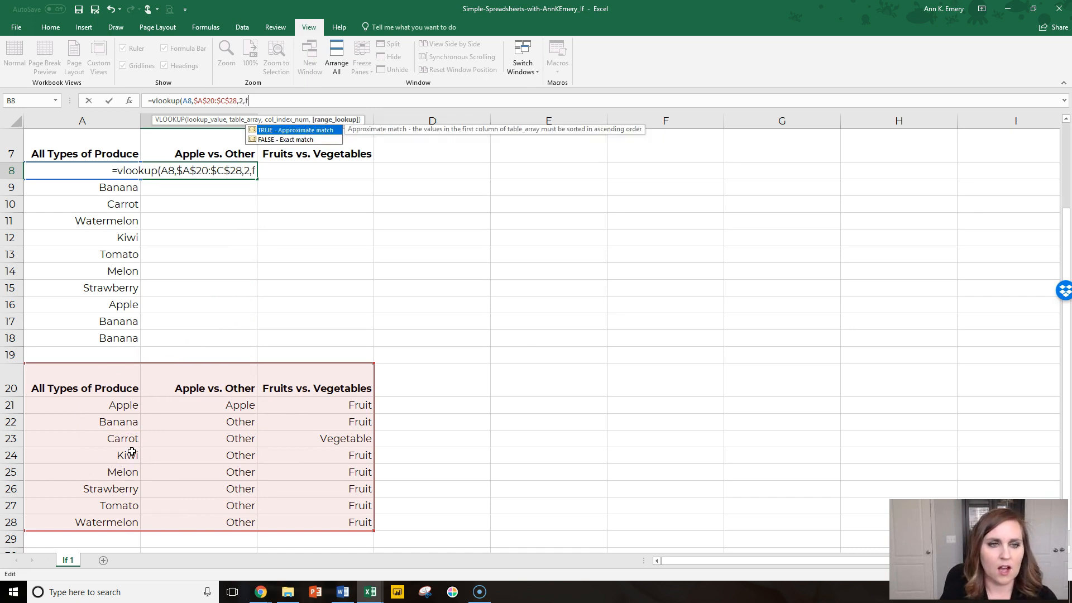
{"action": "type", "text": "alse"}
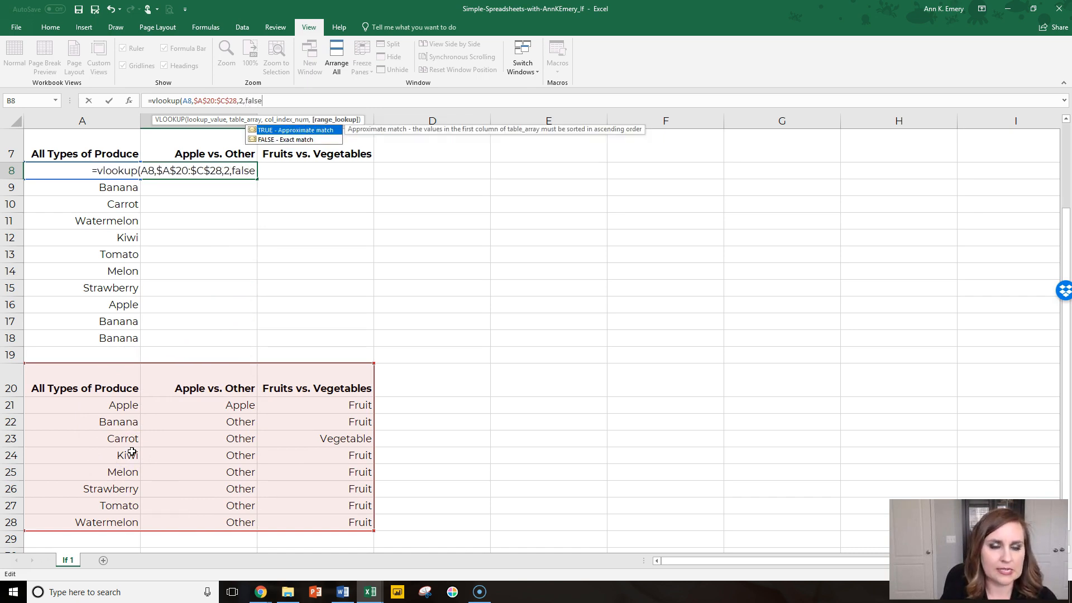
{"action": "type", "text": ")"}
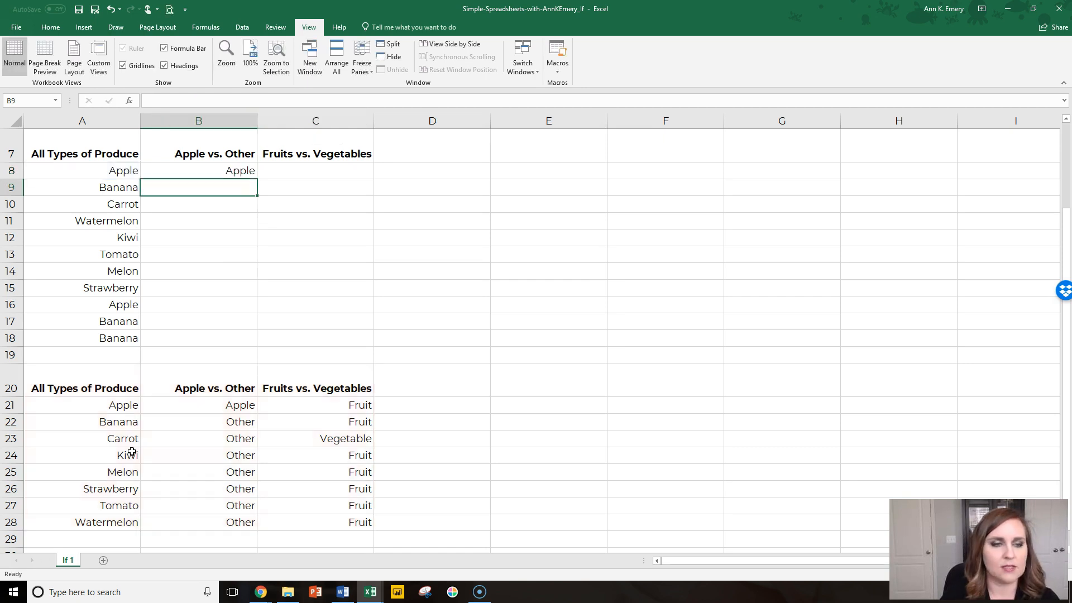
Enter =VLOOKUP(A8,$A$20:$C$28,3,FALSE) for the Fruits vs. Vegetables column, returning Fruit or Vegetable.
{"action": "left_click", "coordinate": [198, 169]}
{"action": "type", "text": "="}
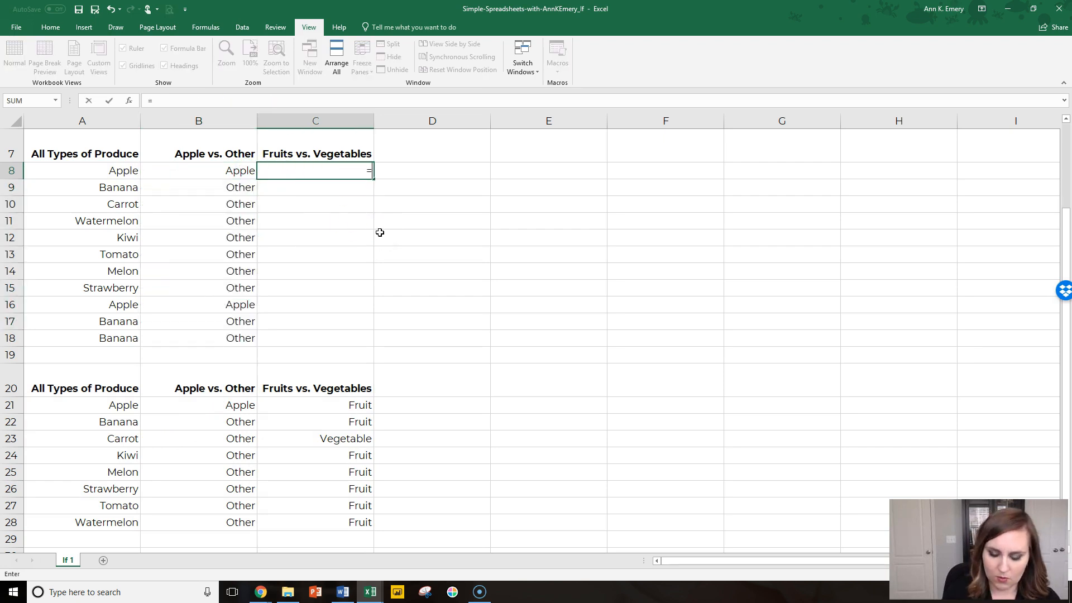
{"action": "type", "text": "vlookup(A8"}
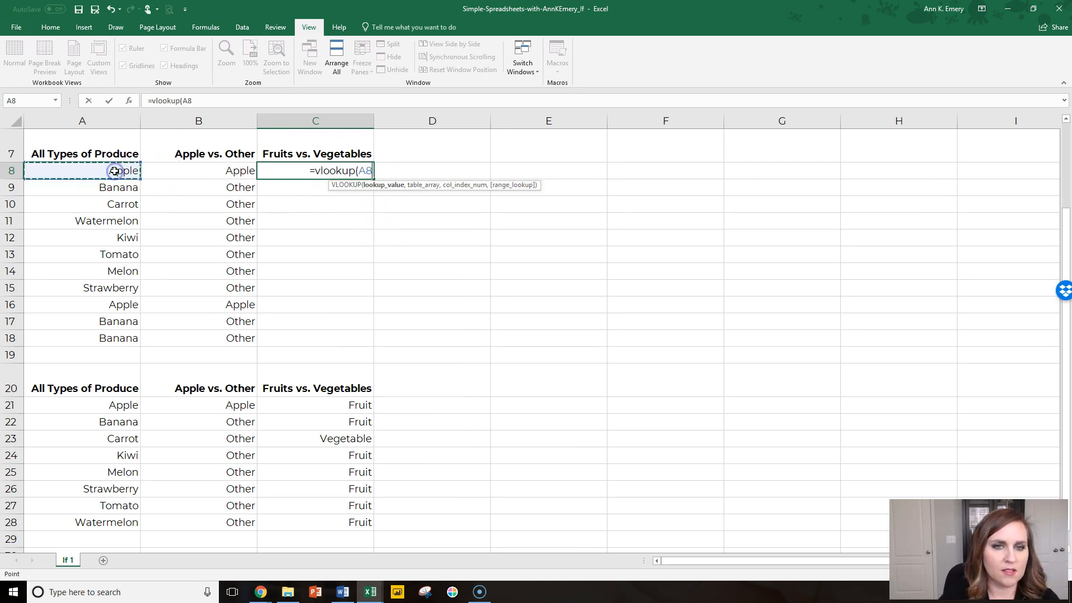
{"action": "type", "text": ",A20:C28"}
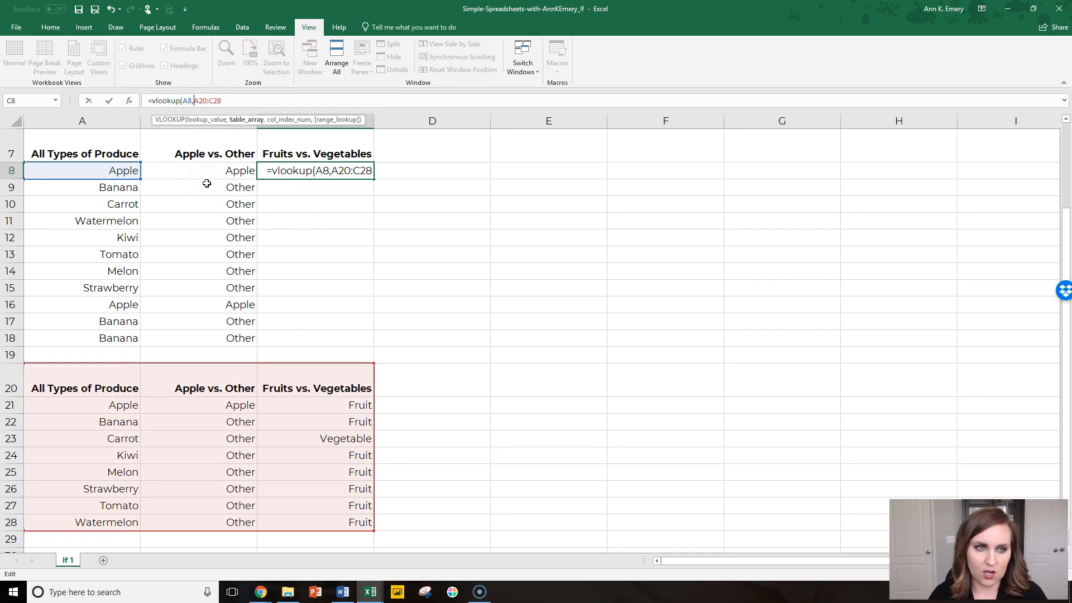
{"action": "key", "text": "f4"}
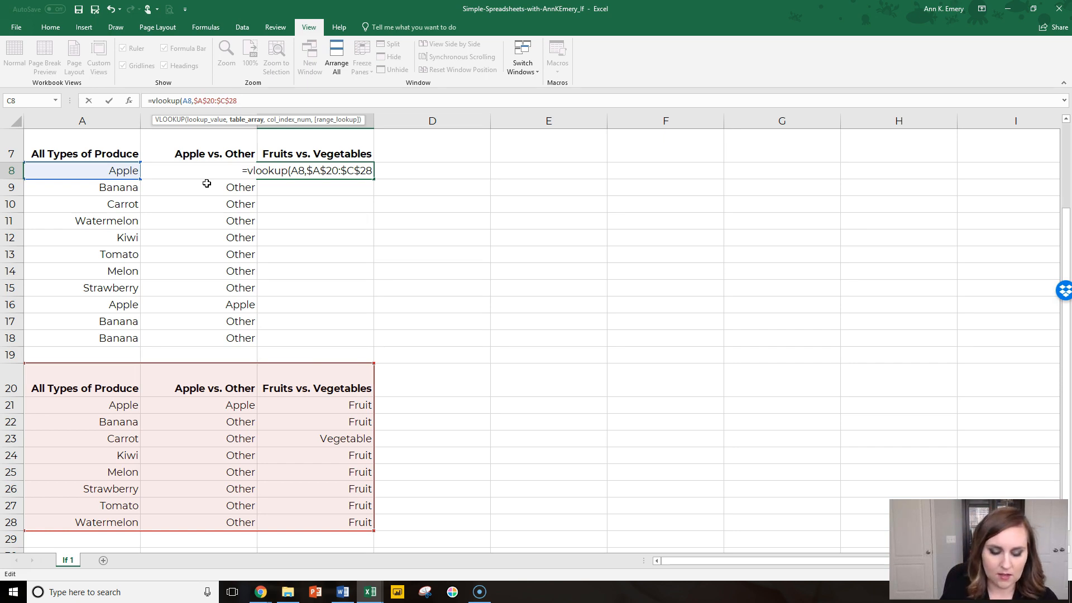
{"action": "type", "text": ",3"}
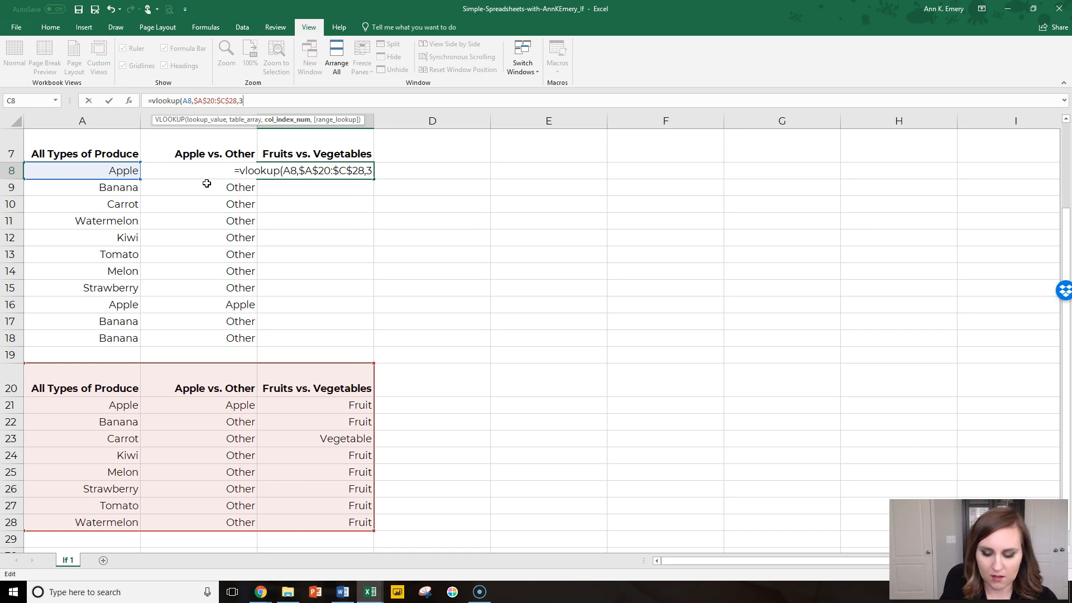
{"action": "type", "text": ",false)"}
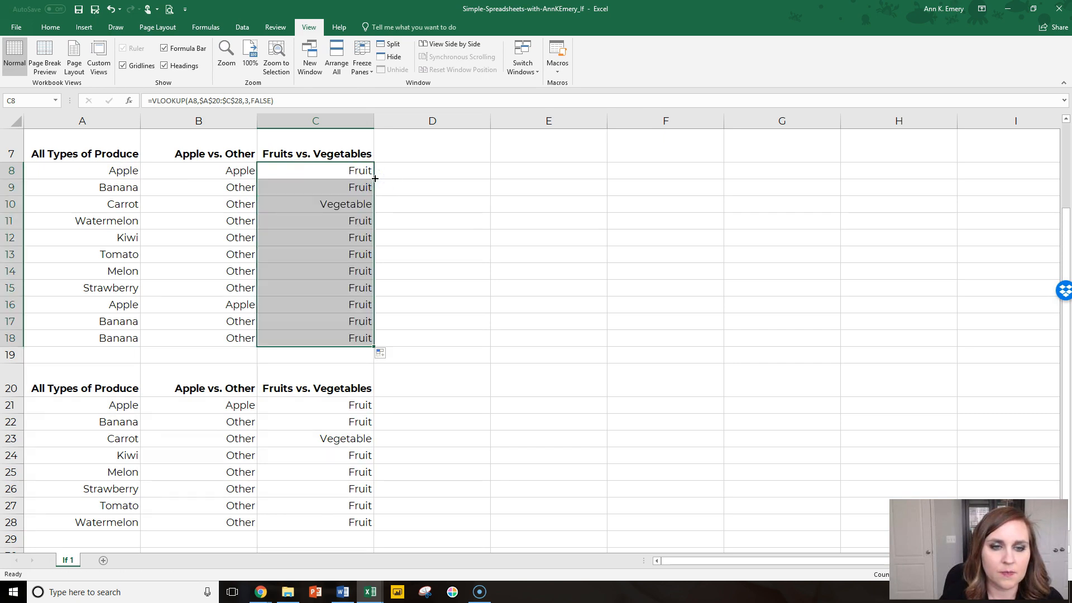
{"action": "scroll", "scroll_direction": "up", "scroll_amount": 3}
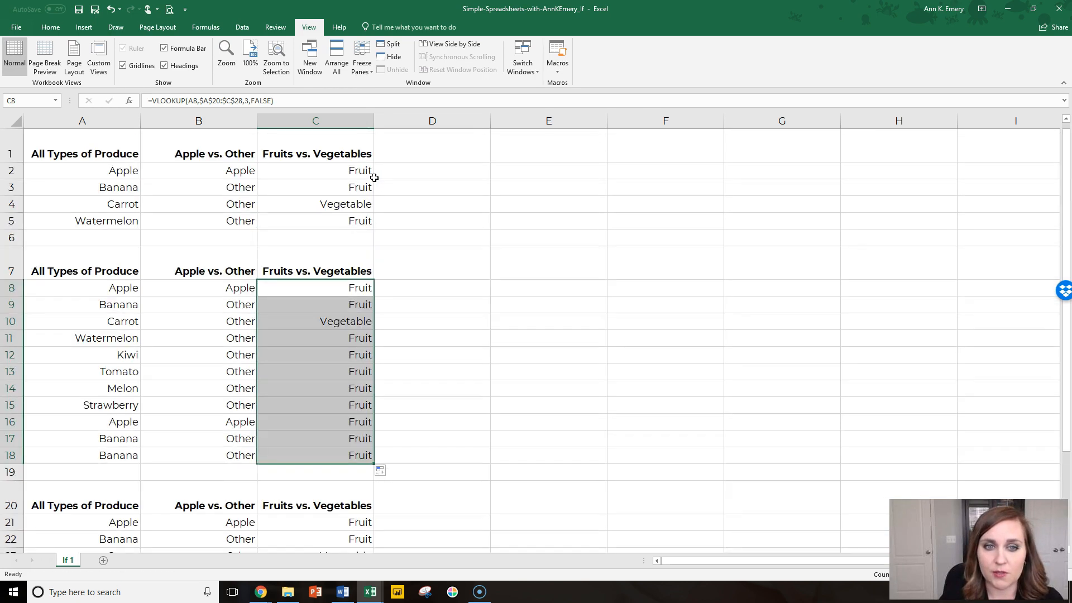
{"action": "left_click", "coordinate": [315, 169]}
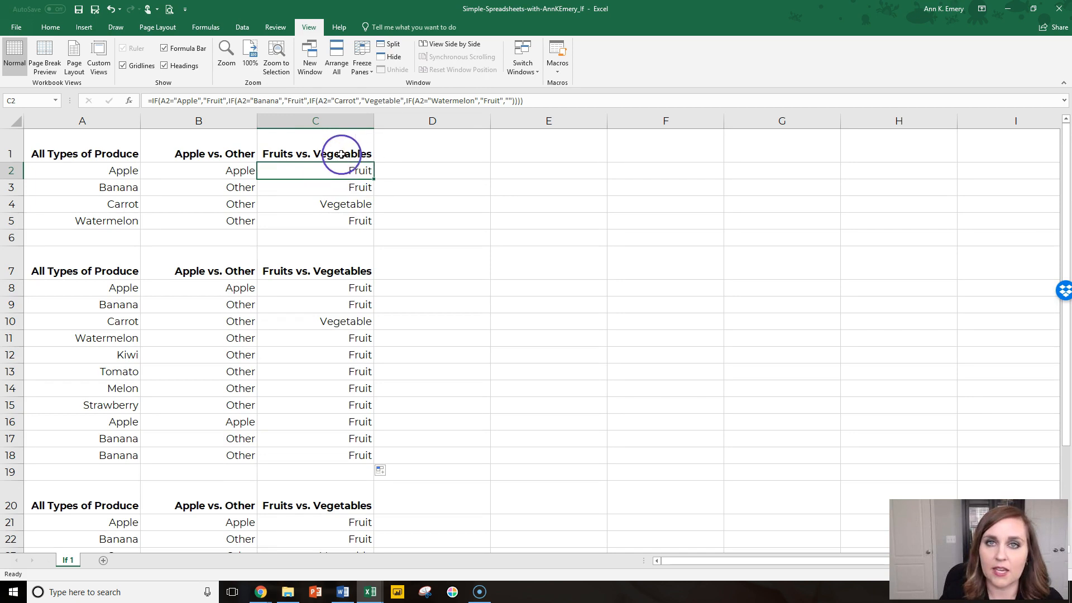
{"action": "left_click", "coordinate": [315, 287]}
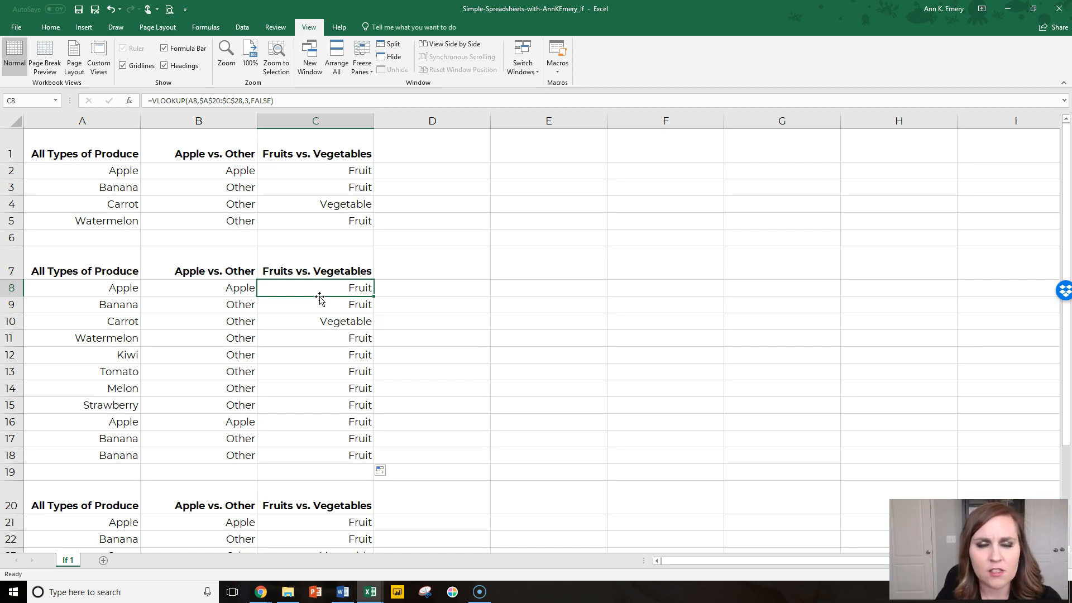
{"action": "left_click", "coordinate": [315, 170]}
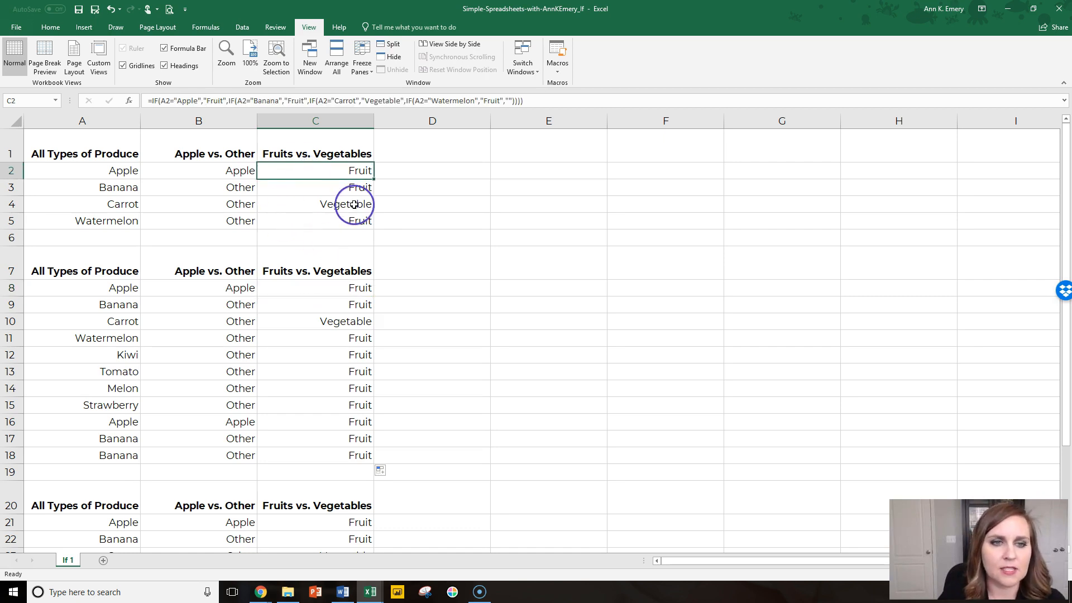
{"action": "mouse_move", "coordinate": [299, 179]}
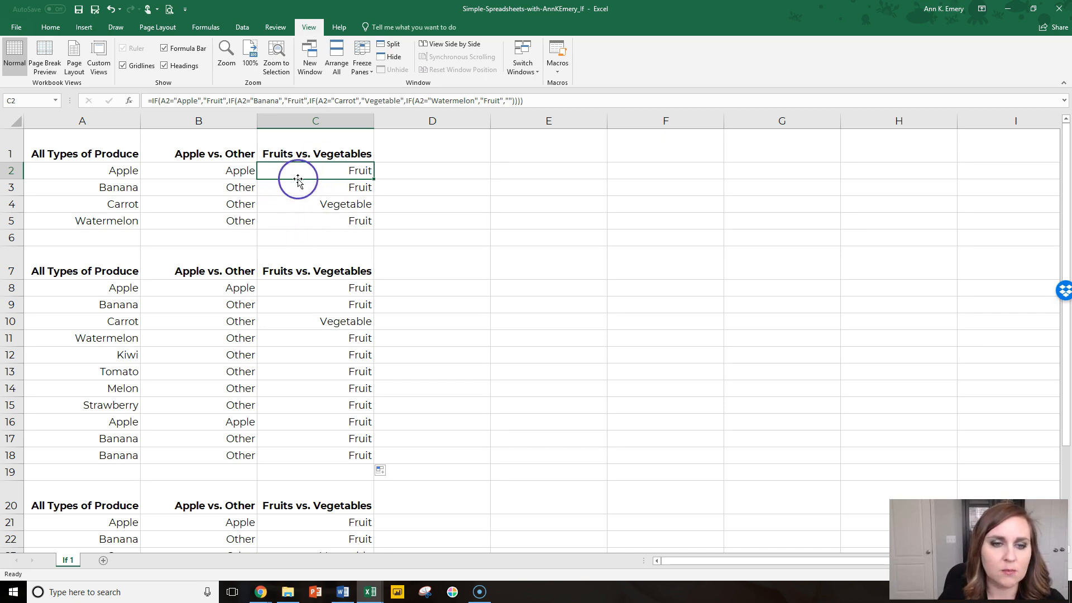